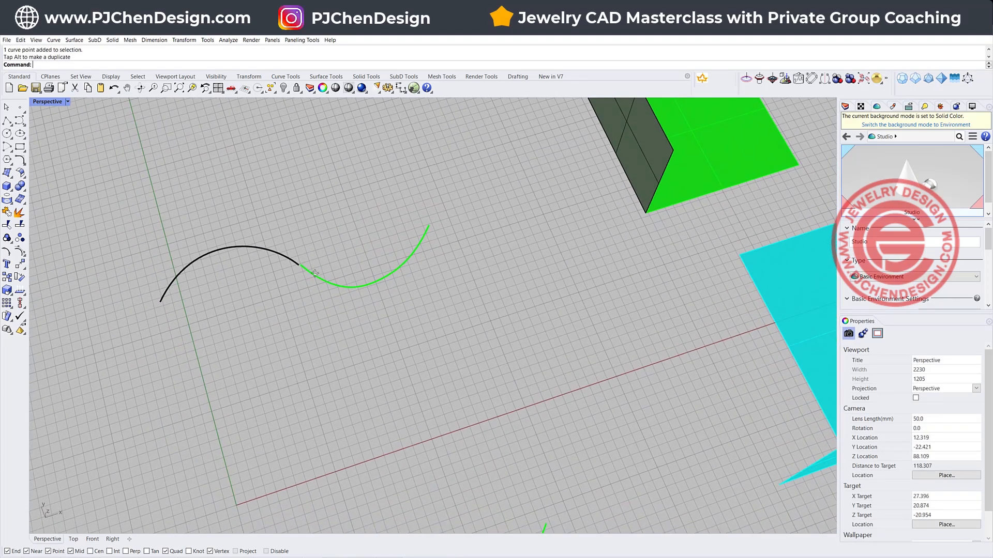
- Select the black and green arcs beside the JOIN label and start Join on them
click(228, 258)
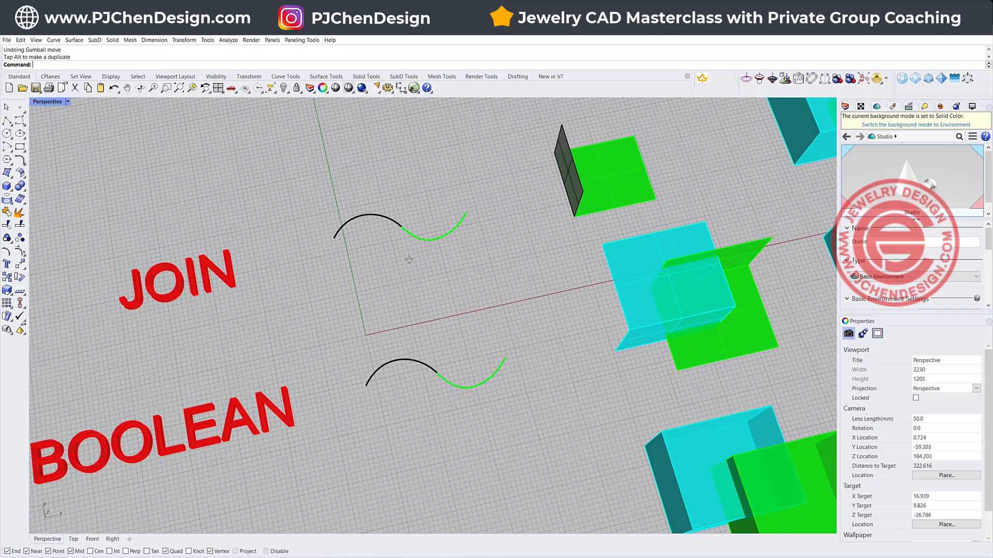
click(434, 260)
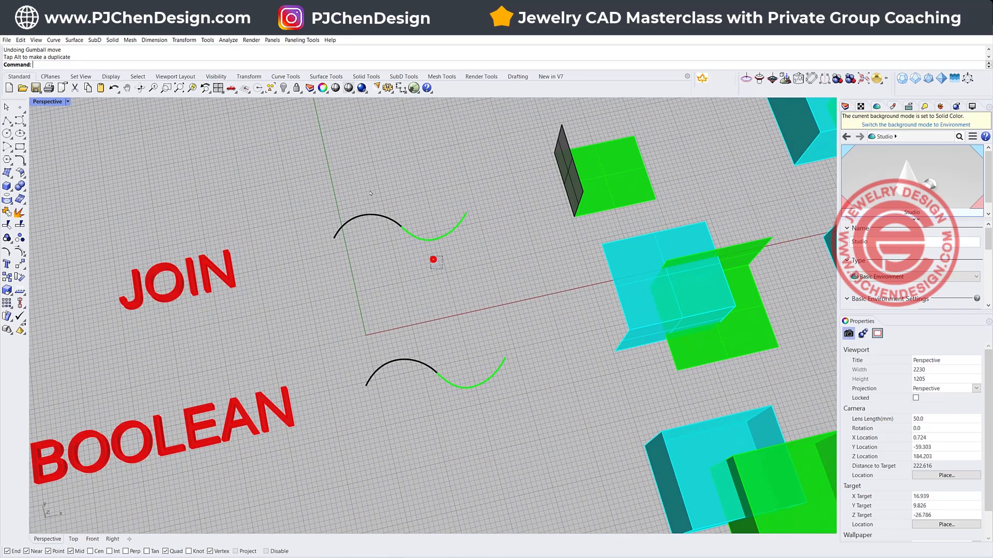
click(7, 211)
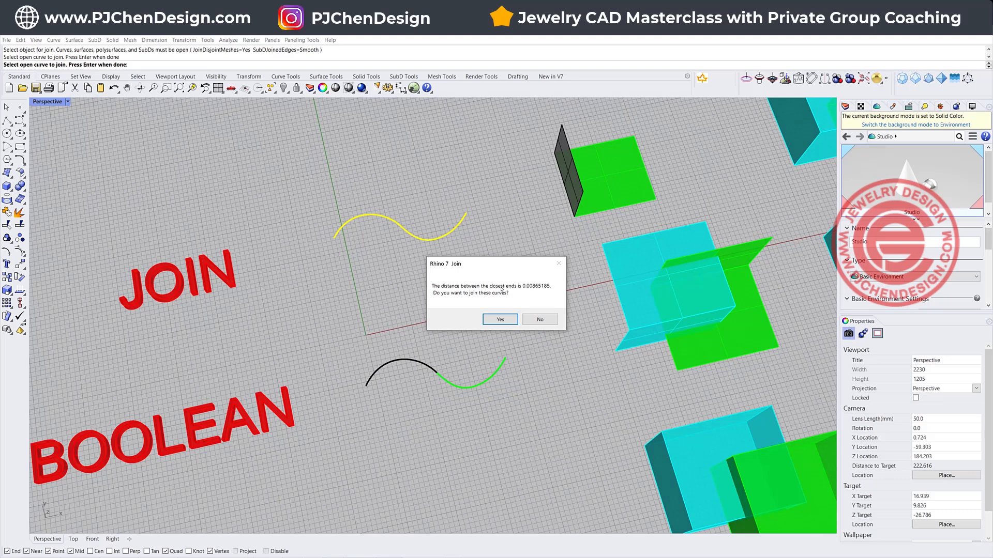
mouse_move(448, 309)
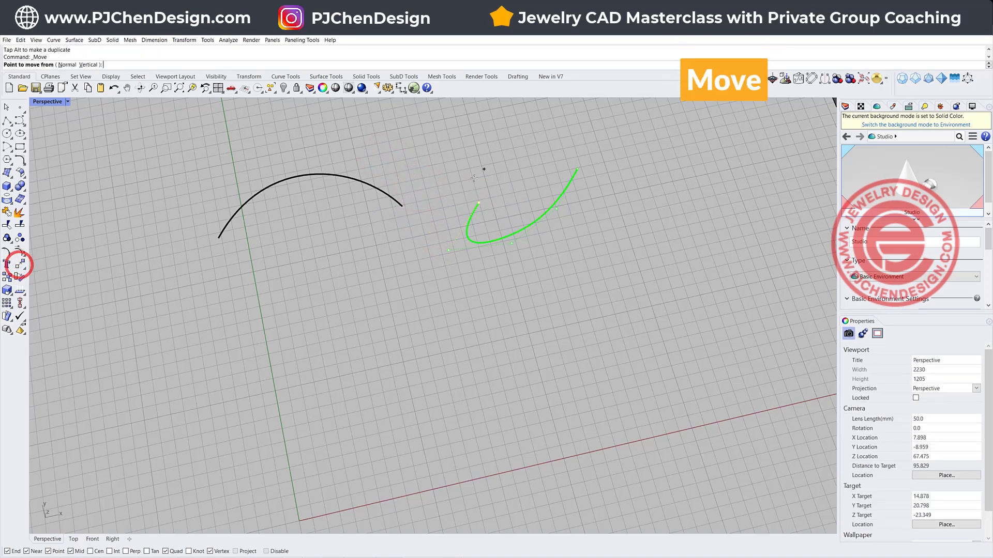
- Snap the green arc's end onto the black arc and join them into one S-shaped open curve
click(478, 201)
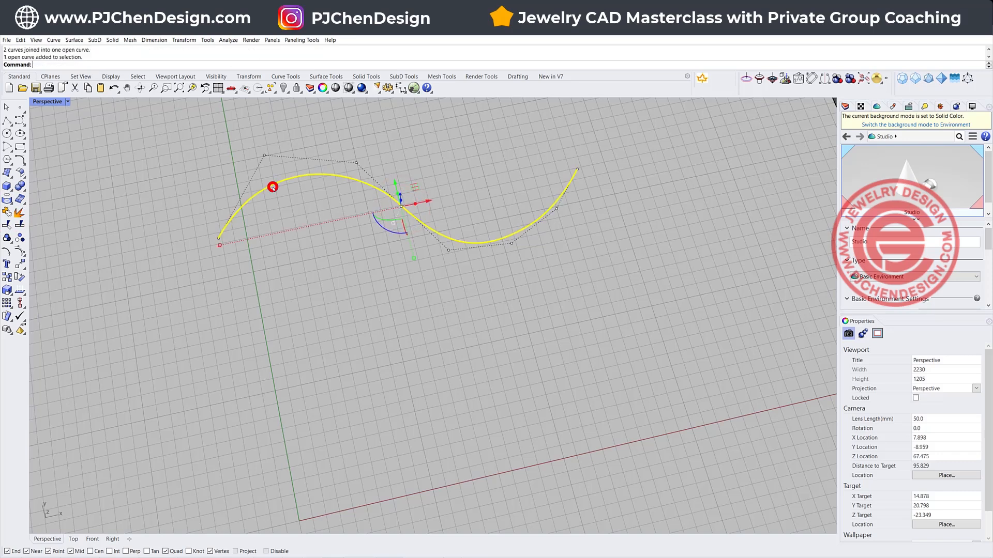
click(849, 333)
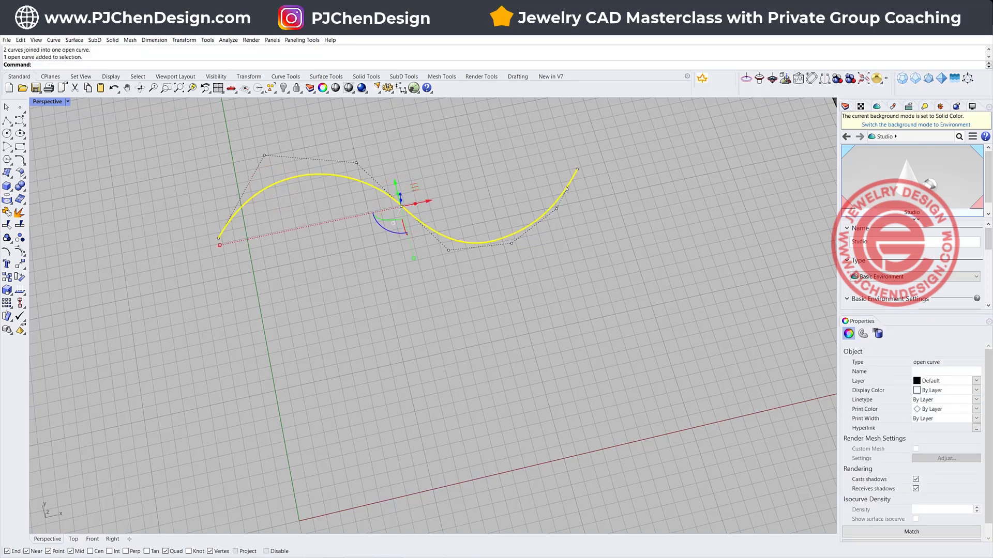
click(454, 258)
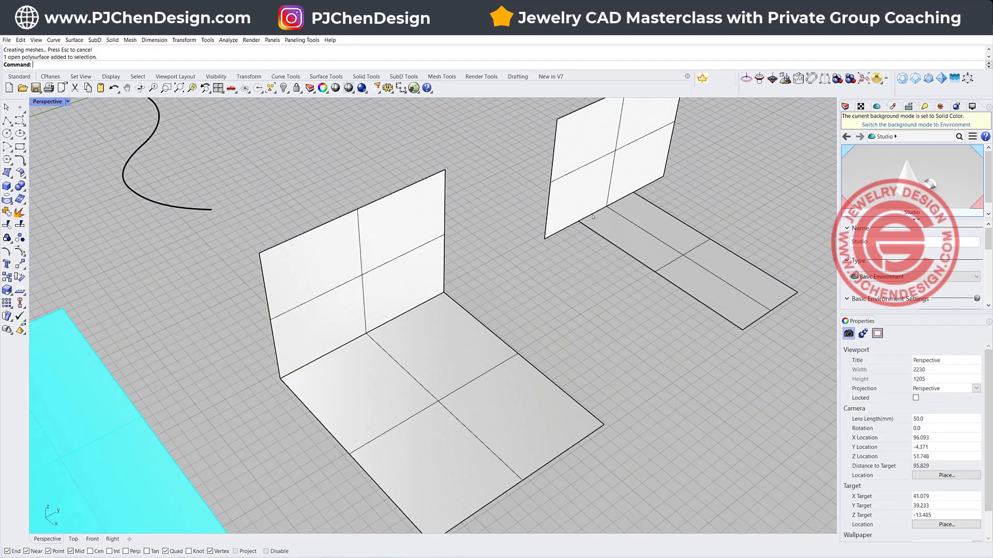
- Join the vertical and horizontal panels into one open L-shaped polysurface
click(374, 295)
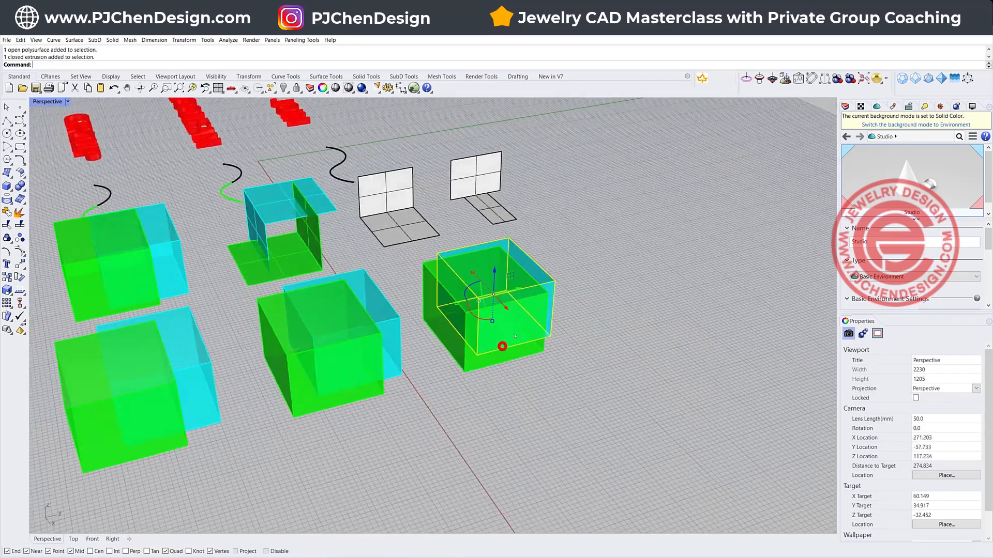
- Clear the selection and start Join on the green box in the JOIN row
click(637, 273)
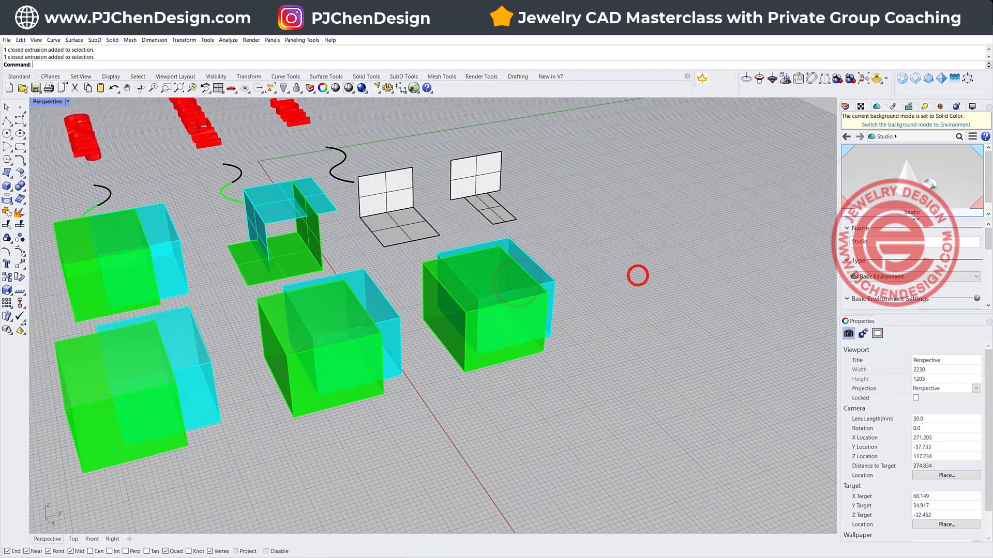
click(6, 212)
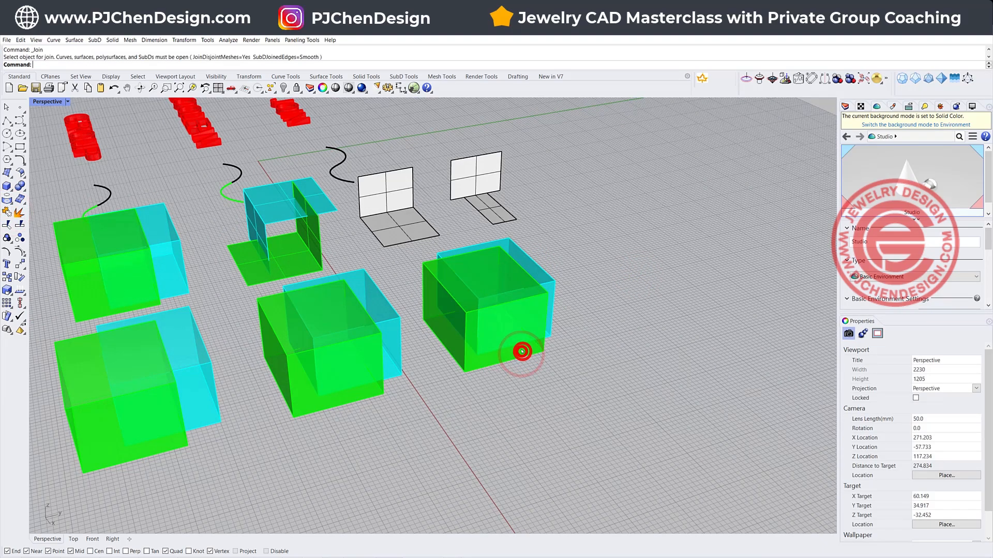
click(521, 355)
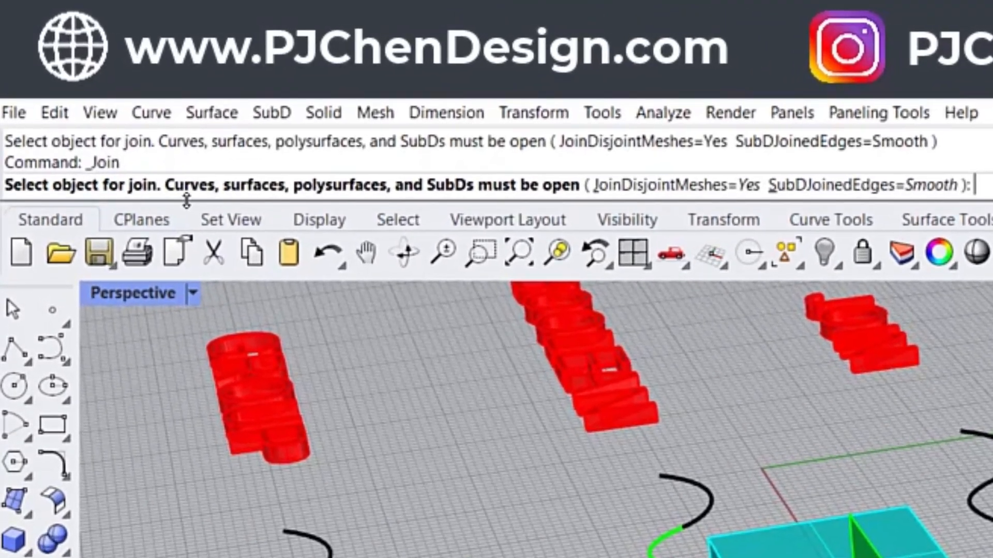
mouse_move(364, 201)
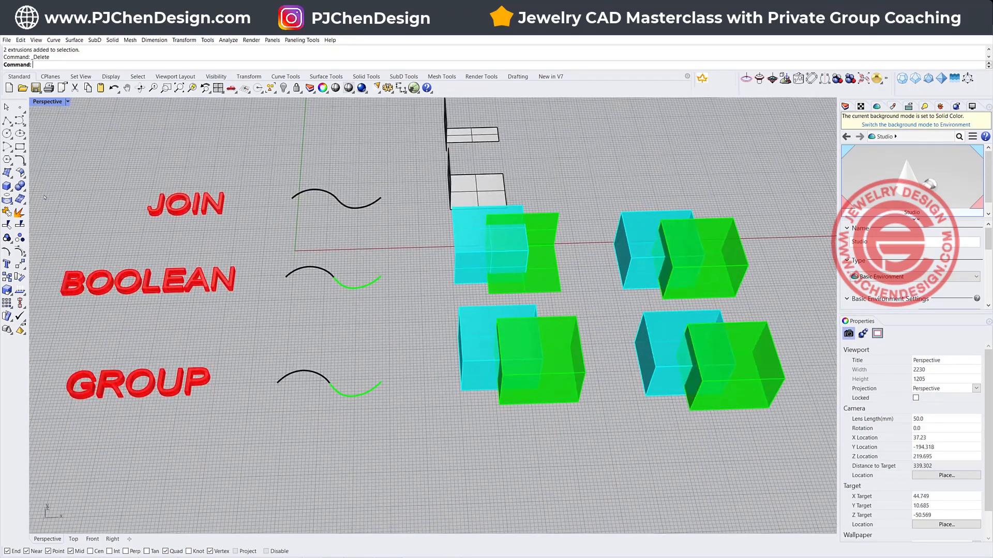
- Run BooleanUnion on the open cyan and green panels and delete the failure edge markers
click(17, 184)
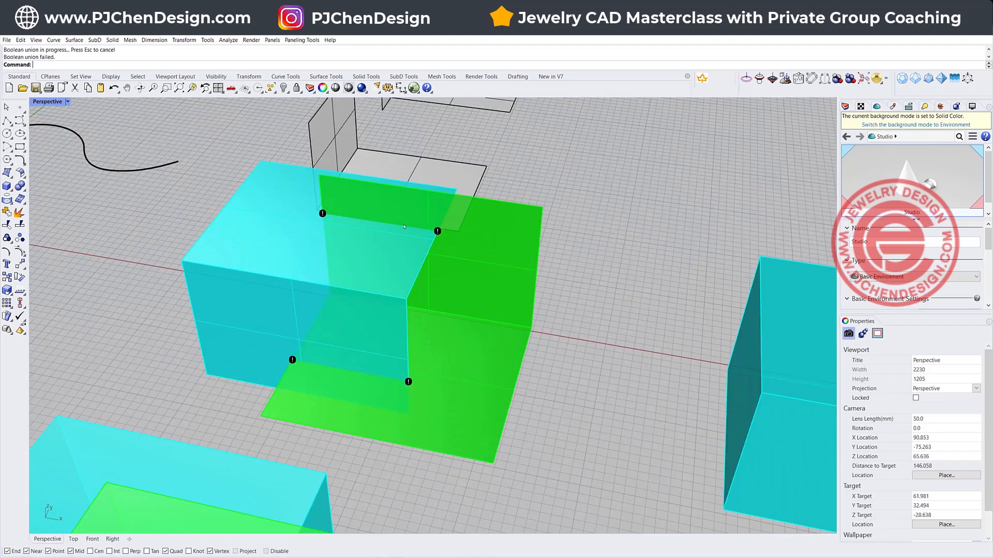
mouse_move(481, 301)
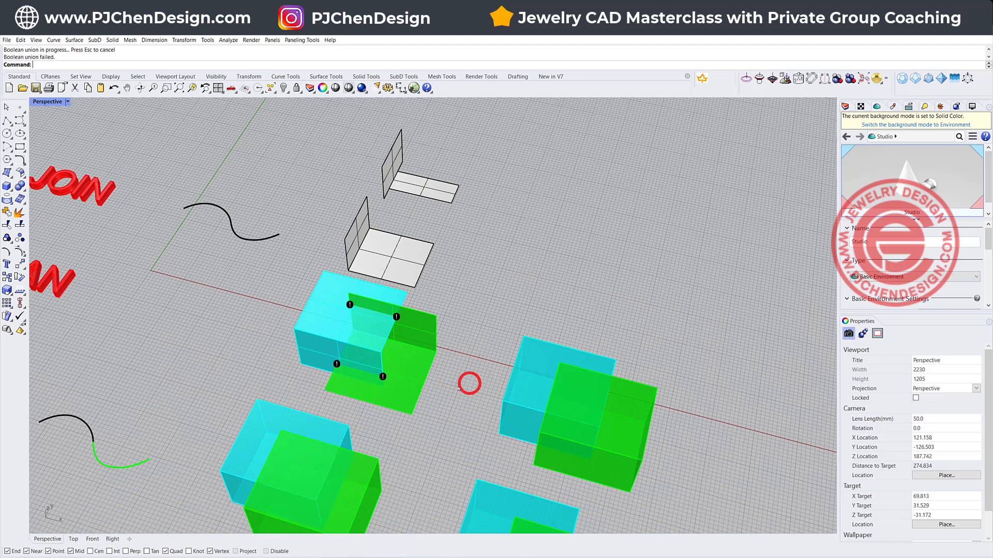
key(Delete)
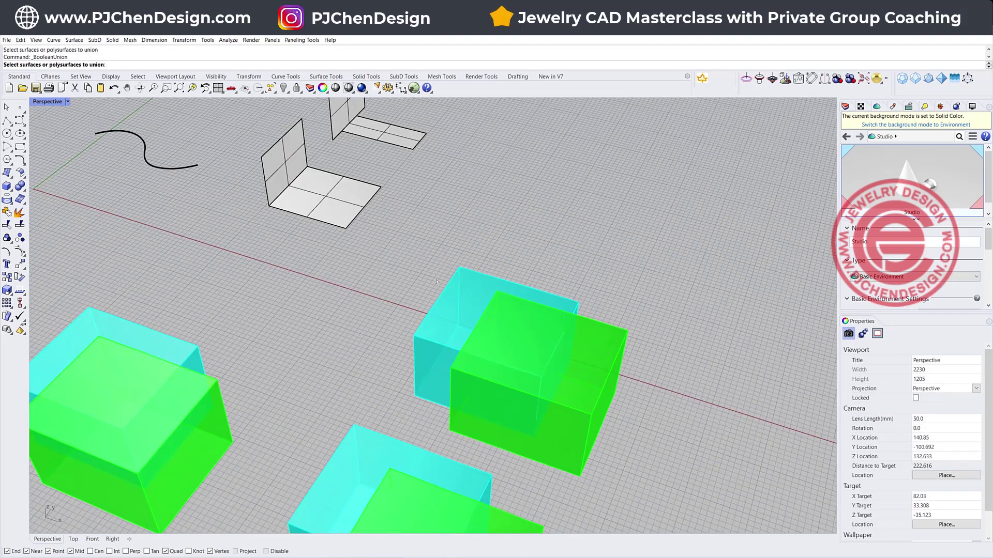
- Boolean-union the overlapping cyan and green boxes into one solid
click(541, 300)
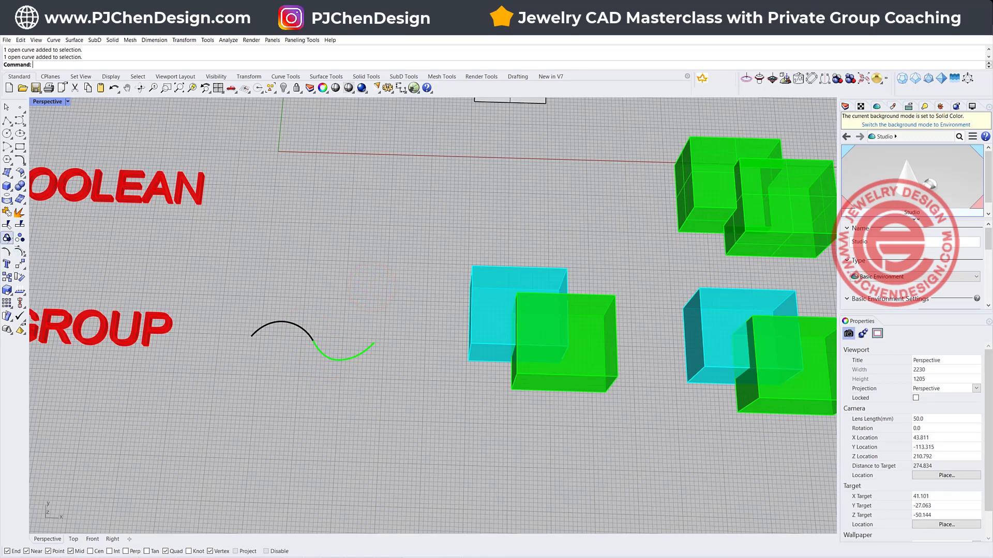
- Select both arcs beside GROUP and group them into one object
click(295, 334)
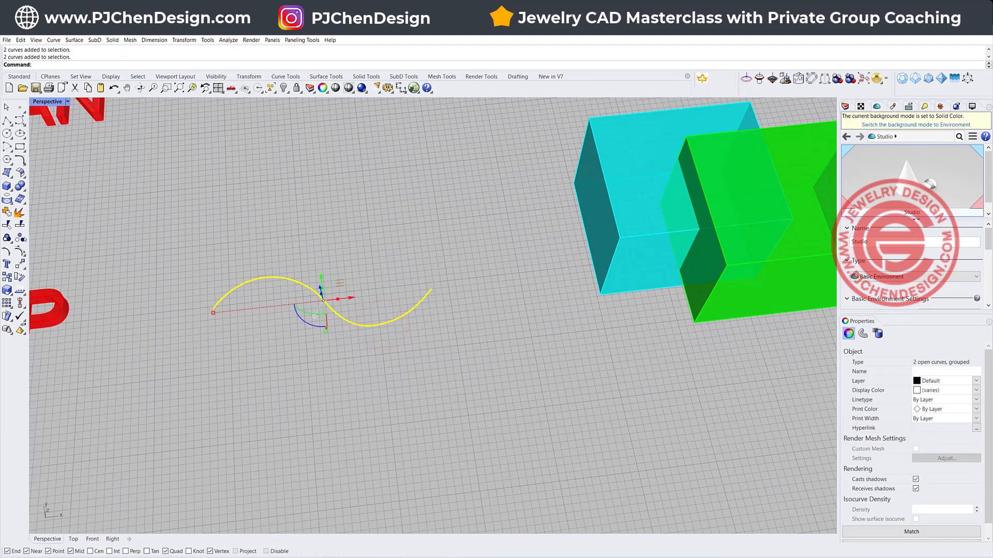
mouse_move(20, 237)
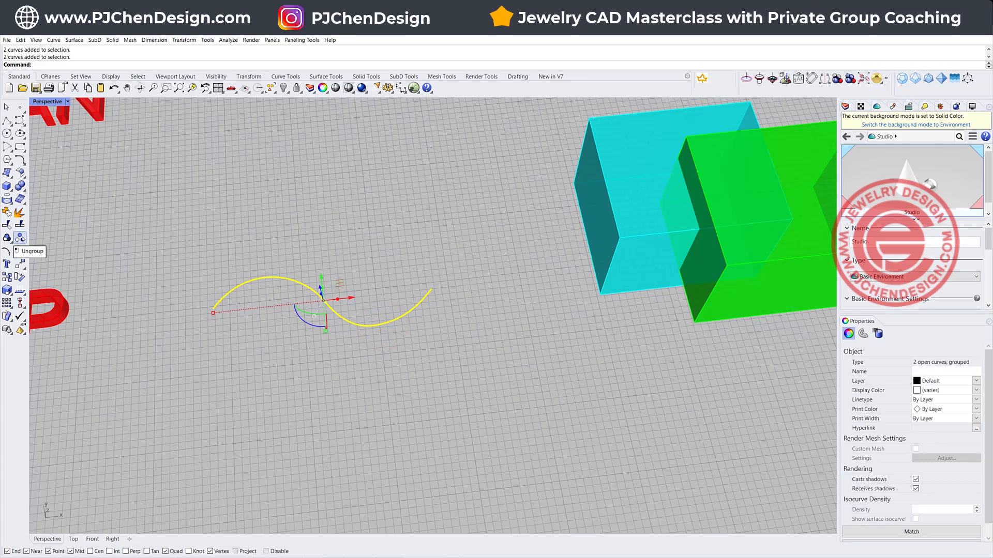
click(19, 239)
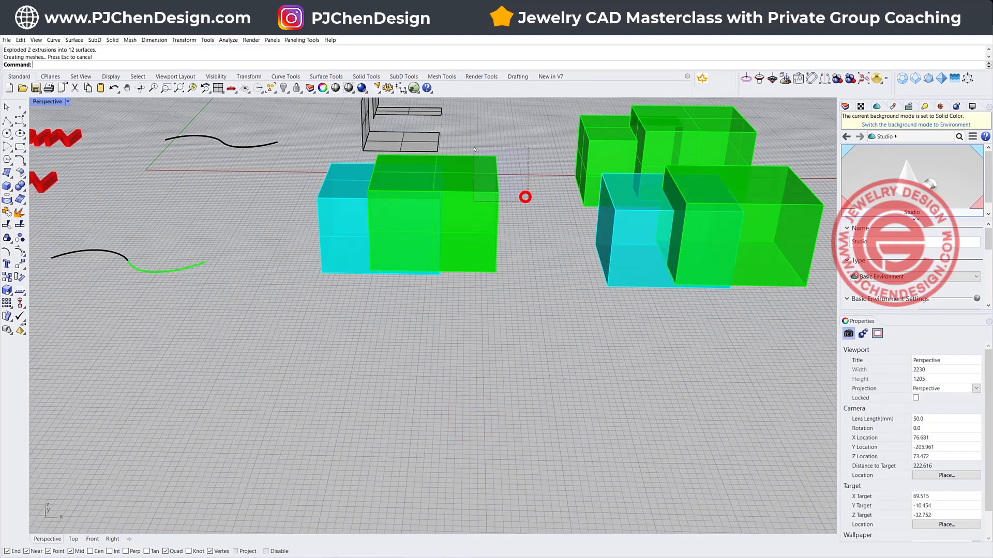
- Delete the unwanted exploded box faces, leaving five surfaces to group
key(Delete)
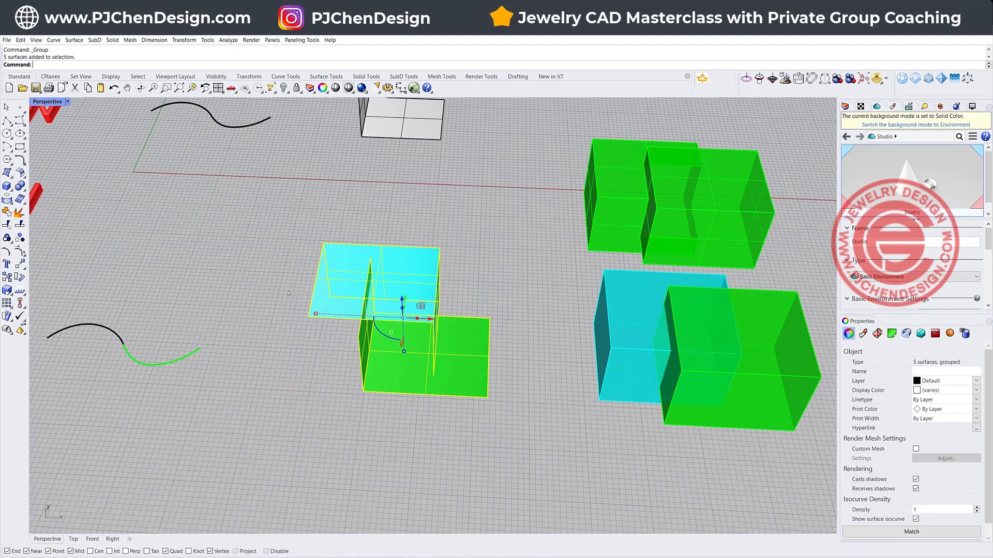
mouse_move(450, 284)
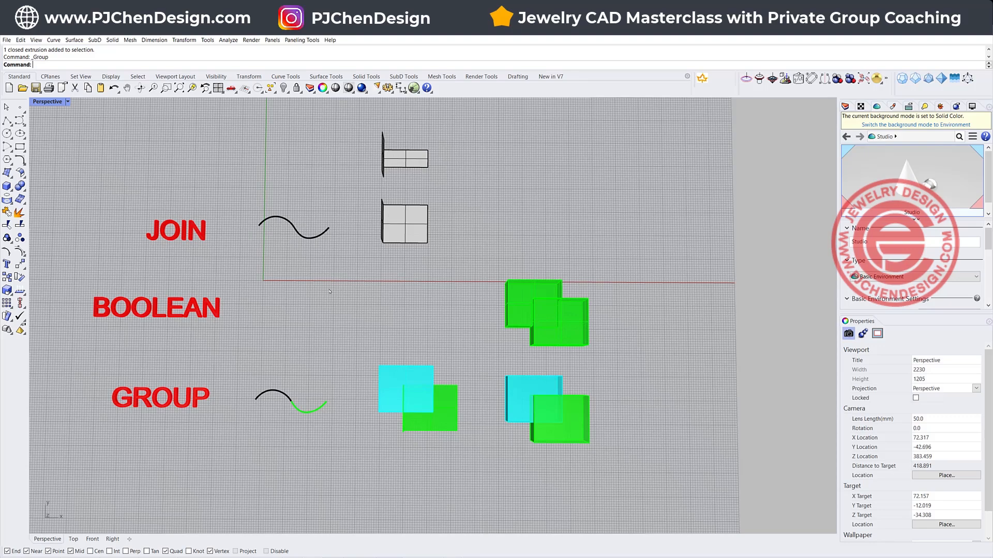
mouse_move(255, 249)
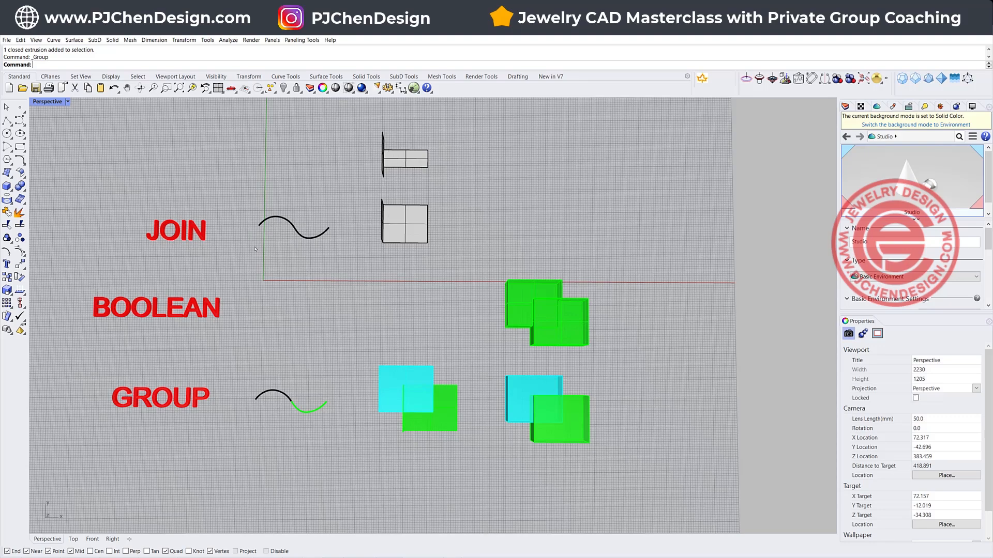
click(404, 221)
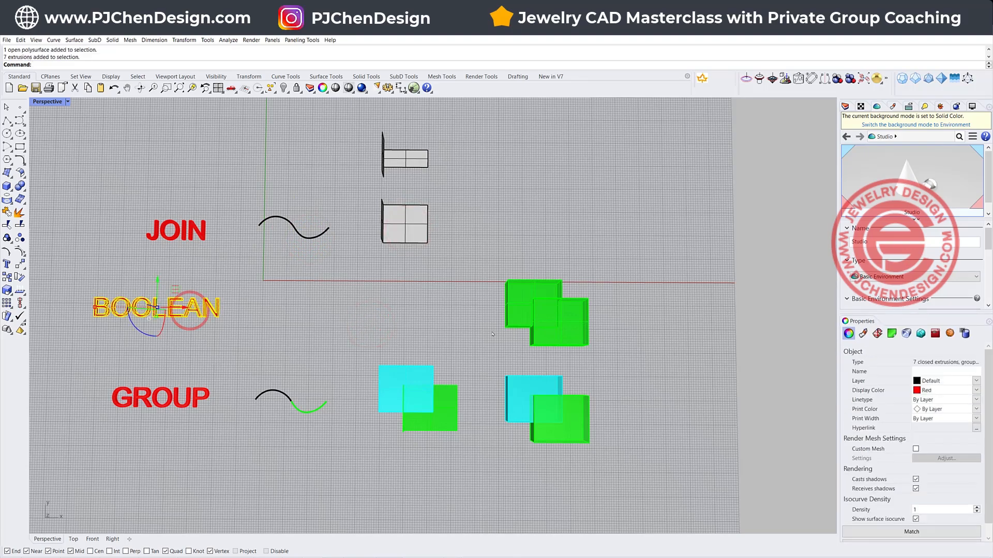
click(546, 313)
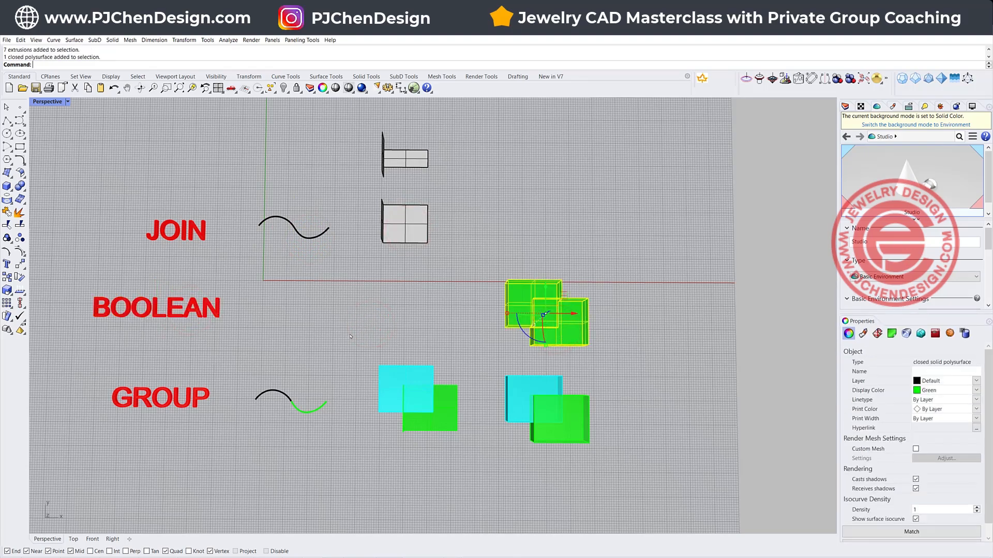